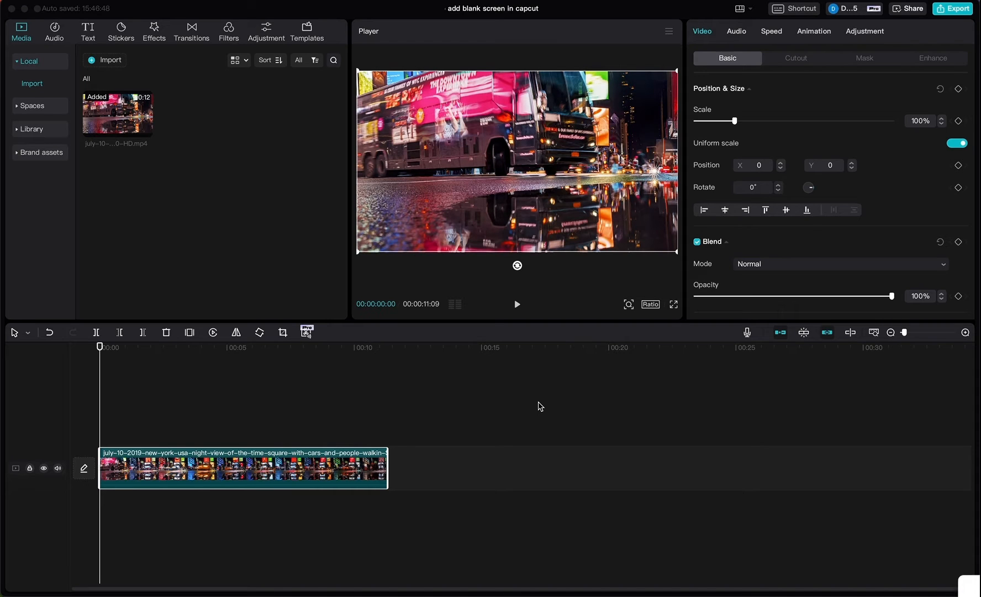
pyautogui.moveTo(261, 413)
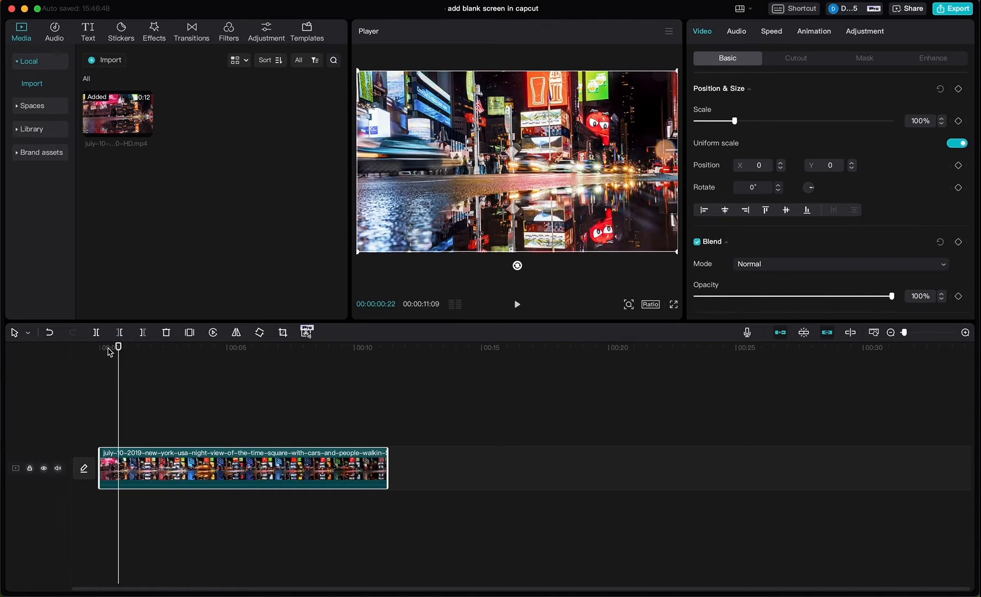
# - Turn off the main track magnet and drag the second clip part right to leave a gap
pyautogui.click(517, 303)
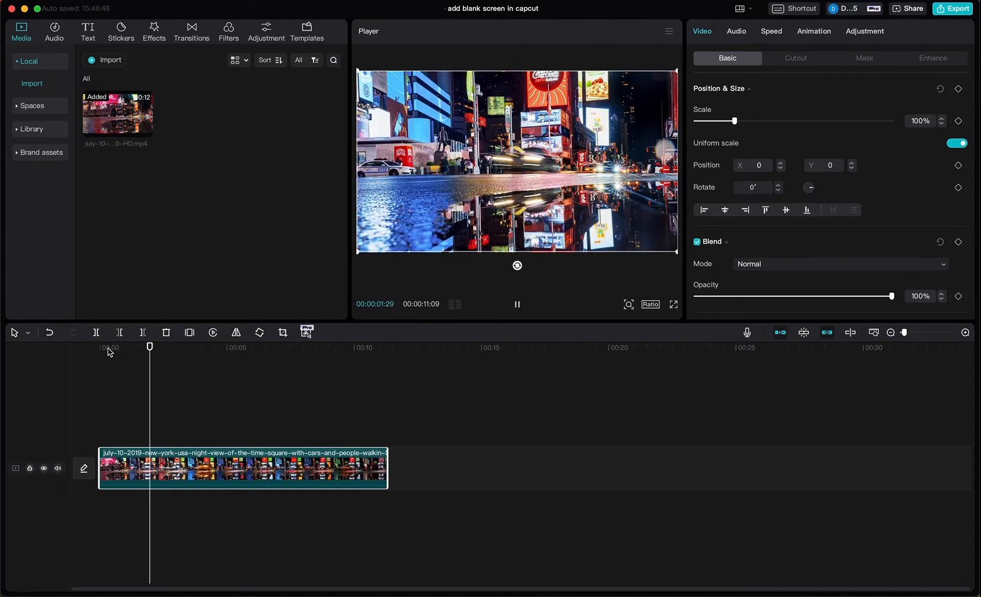
pyautogui.click(518, 304)
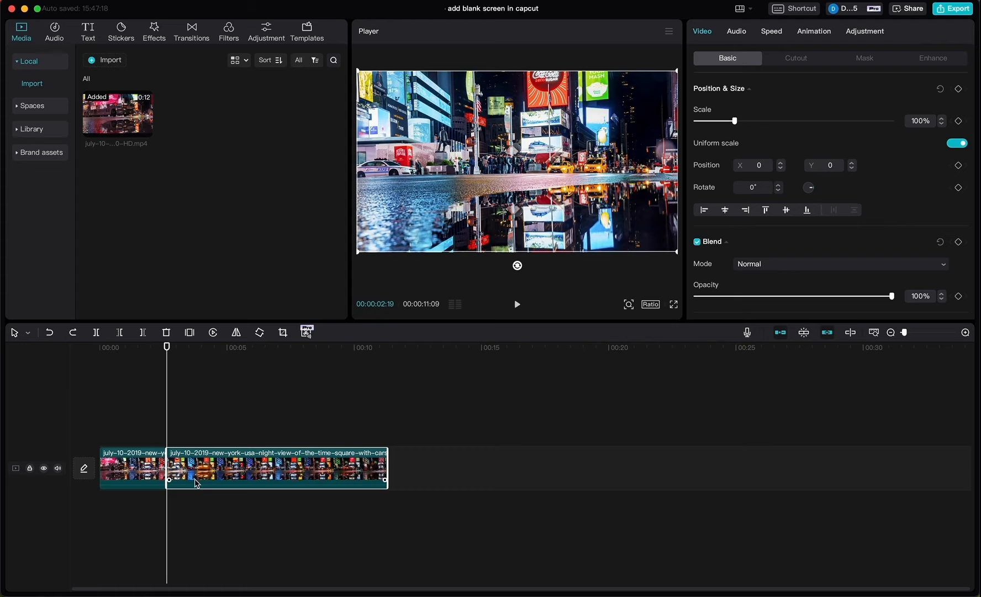
pyautogui.moveTo(794, 375)
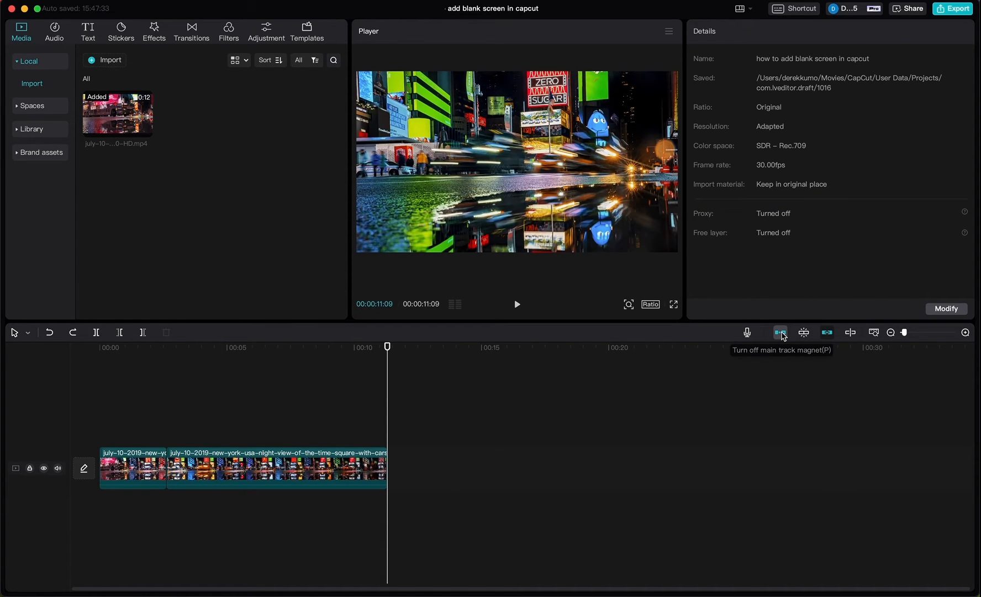
pyautogui.moveTo(787, 338)
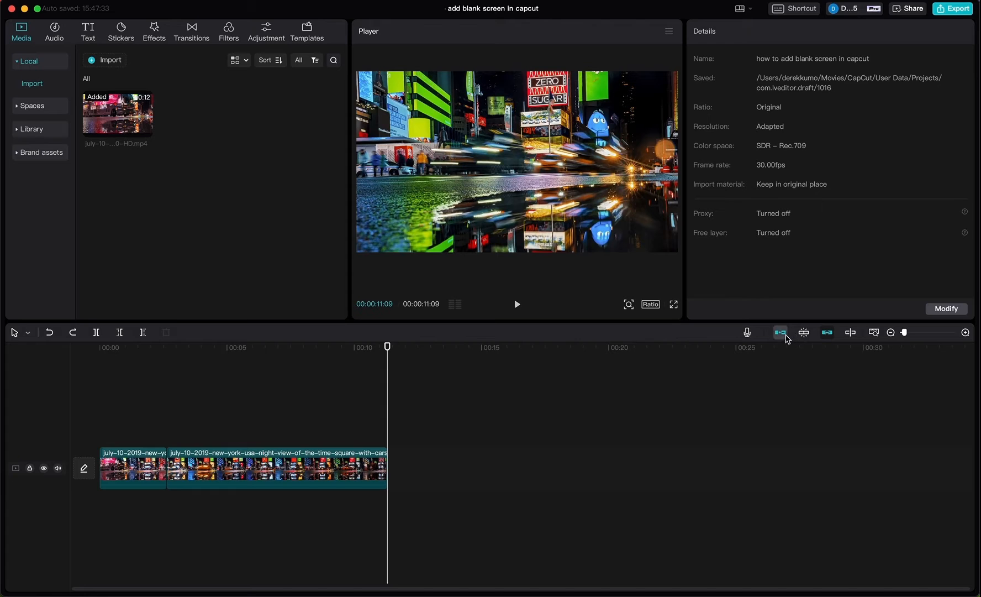
pyautogui.click(275, 468)
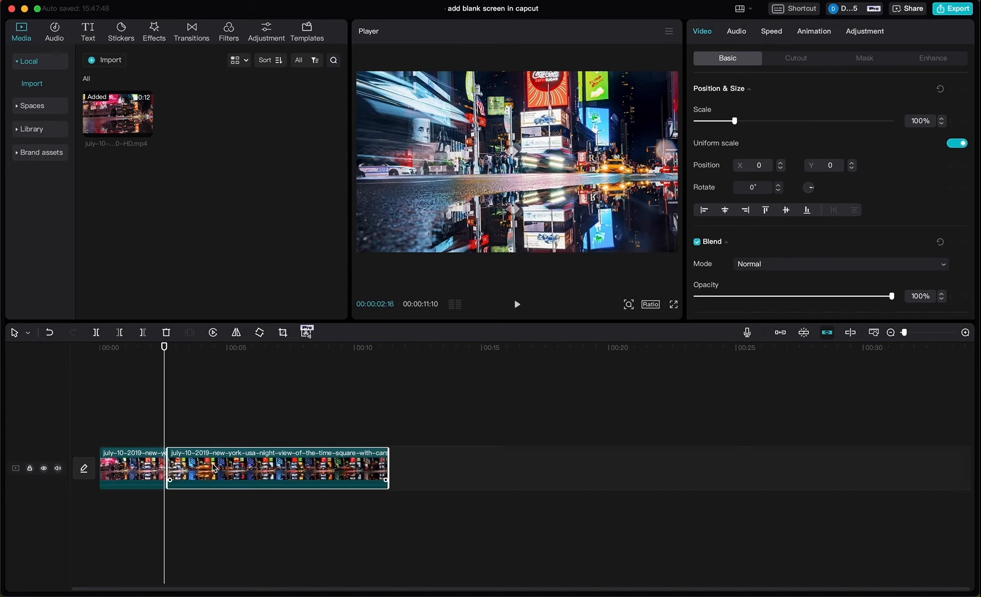
pyautogui.moveTo(277, 468); pyautogui.dragTo(349, 468)
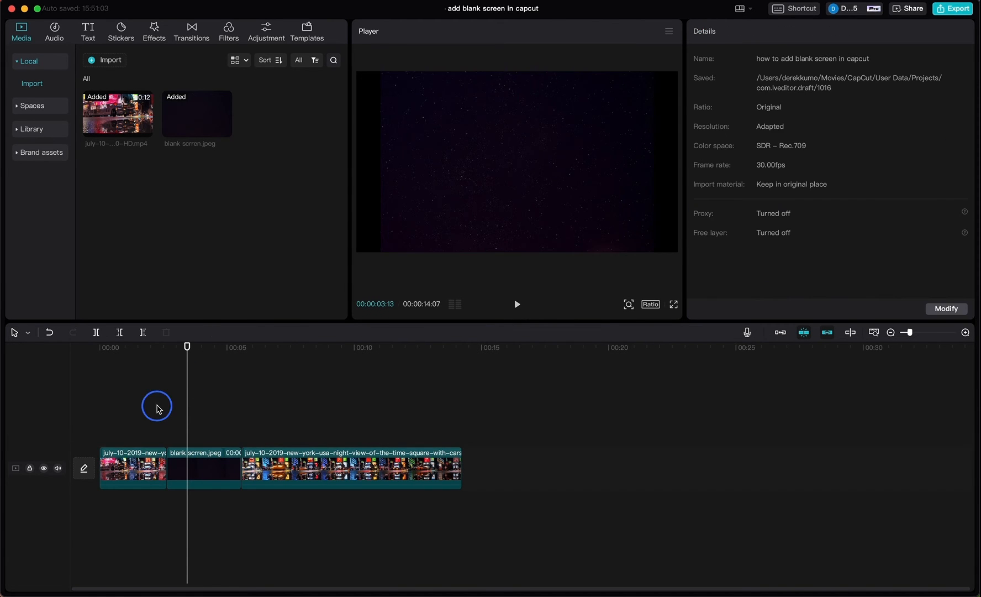
# - Play back the edited sequence to check the blank screen between the city clip parts
pyautogui.click(516, 304)
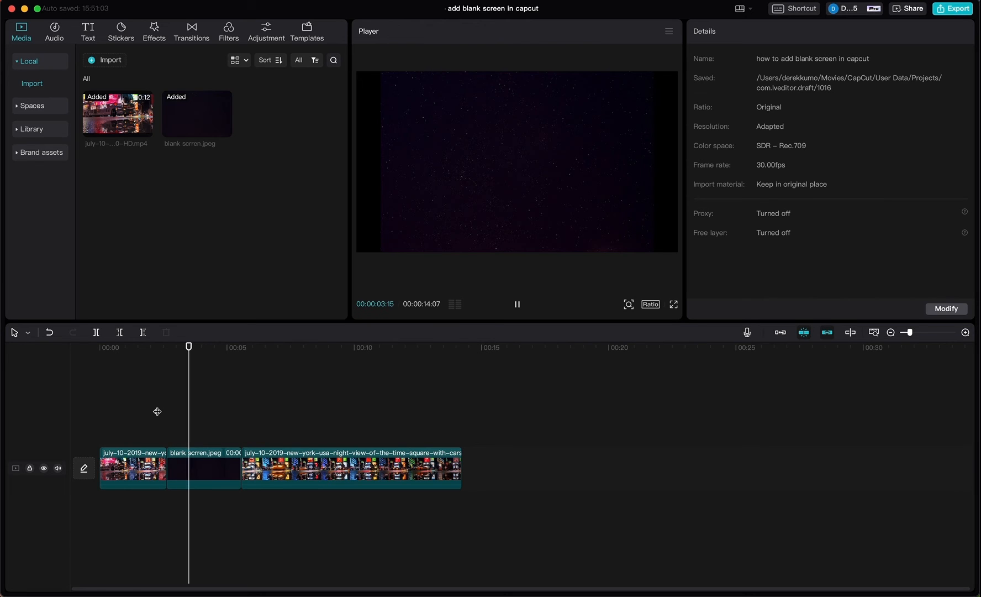